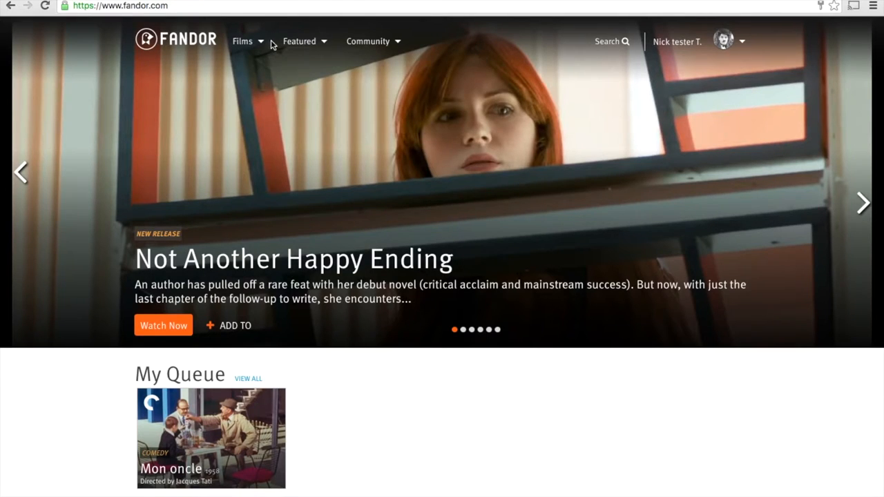
- Go to the International films page from the Films menu on the homepage
{"action": "left_click", "coordinate": [243, 41]}
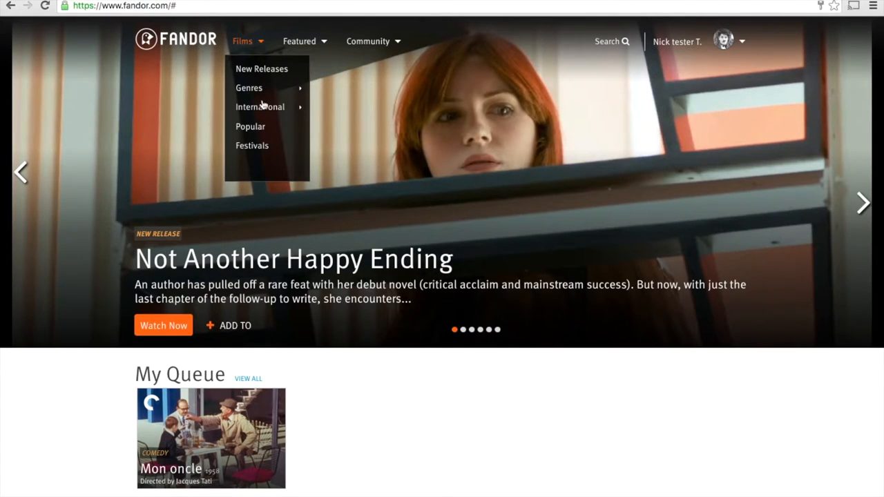
{"action": "mouse_move", "coordinate": [260, 107]}
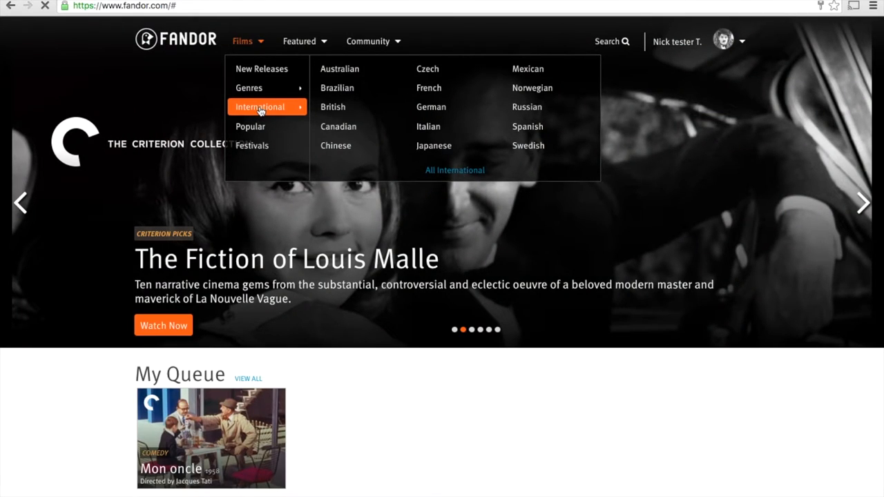
{"action": "left_click", "coordinate": [259, 107]}
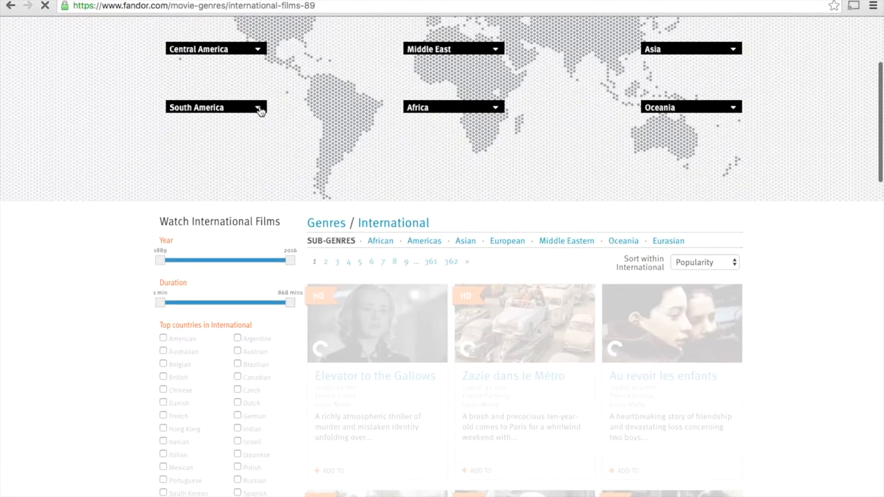
- Sort International films by Added to Fandor and narrow the Year slider to 1987–2016
{"action": "scroll", "scroll_direction": "down", "scroll_amount": 3}
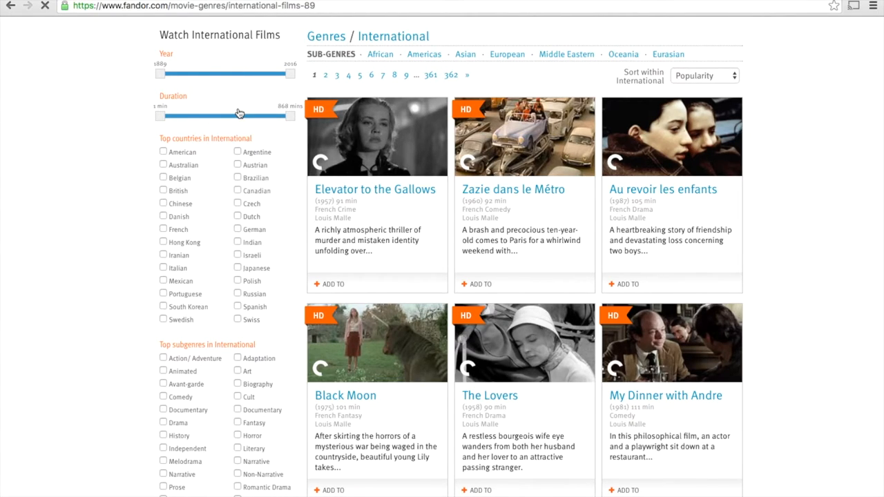
{"action": "mouse_move", "coordinate": [231, 204]}
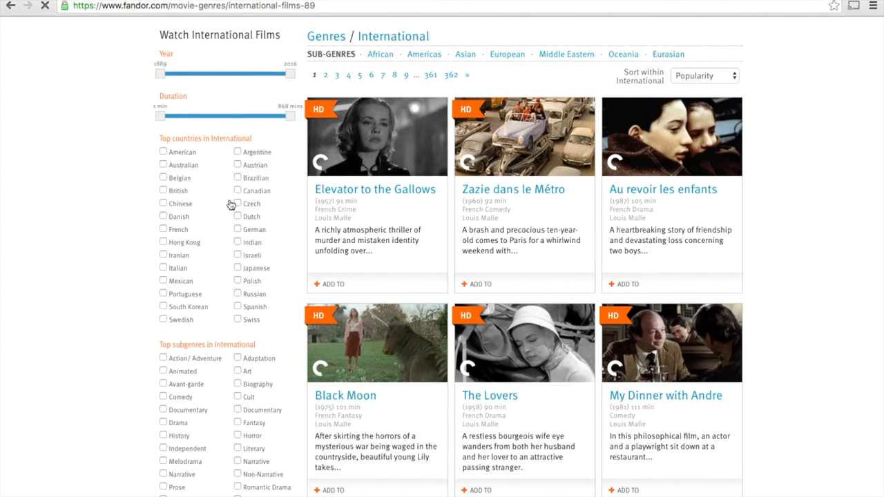
{"action": "mouse_move", "coordinate": [232, 326]}
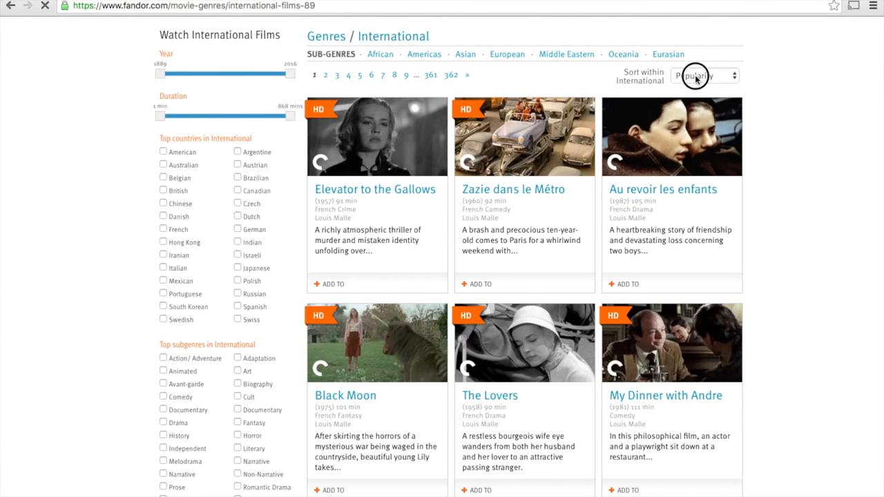
{"action": "left_click", "coordinate": [699, 75]}
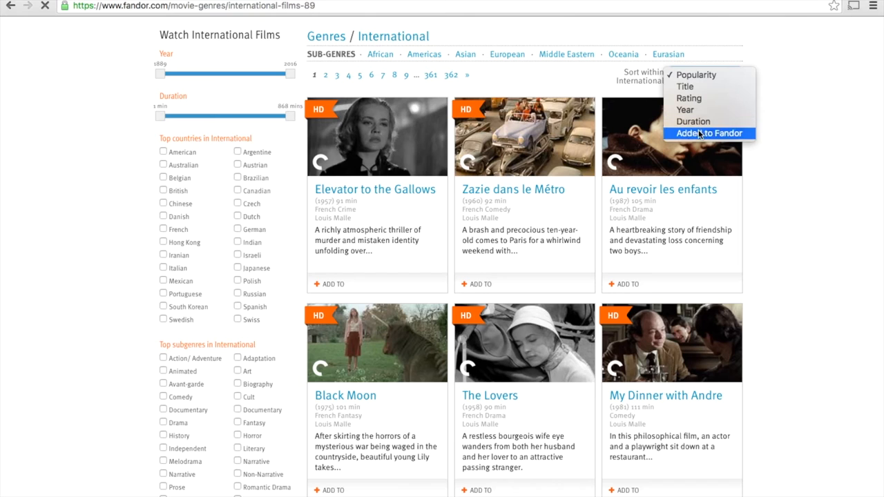
{"action": "left_click", "coordinate": [709, 133]}
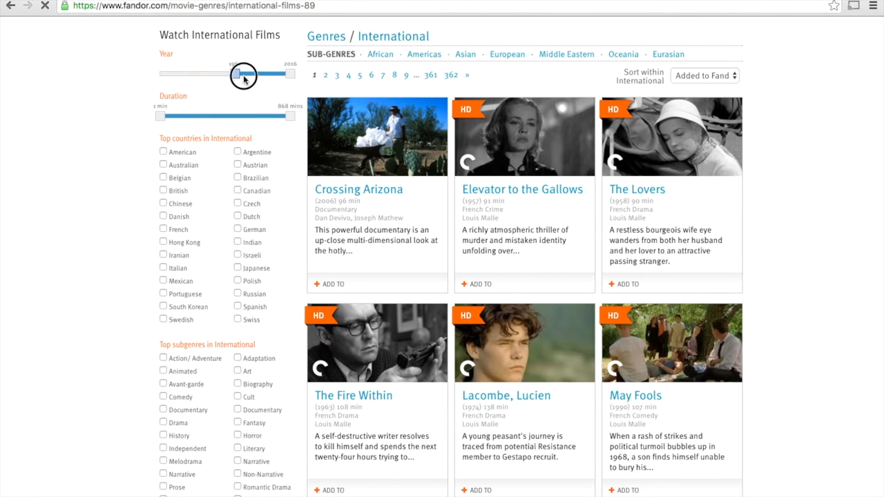
{"action": "left_click_drag", "start_coordinate": [238, 74], "coordinate": [262, 74]}
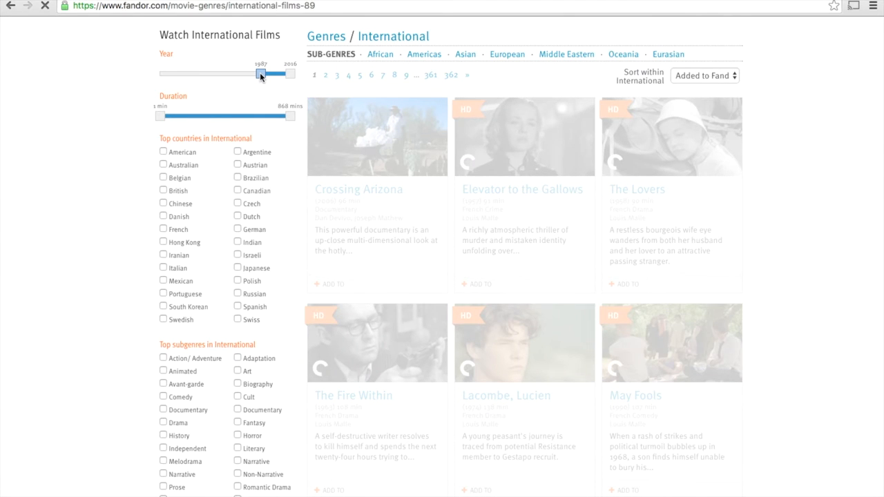